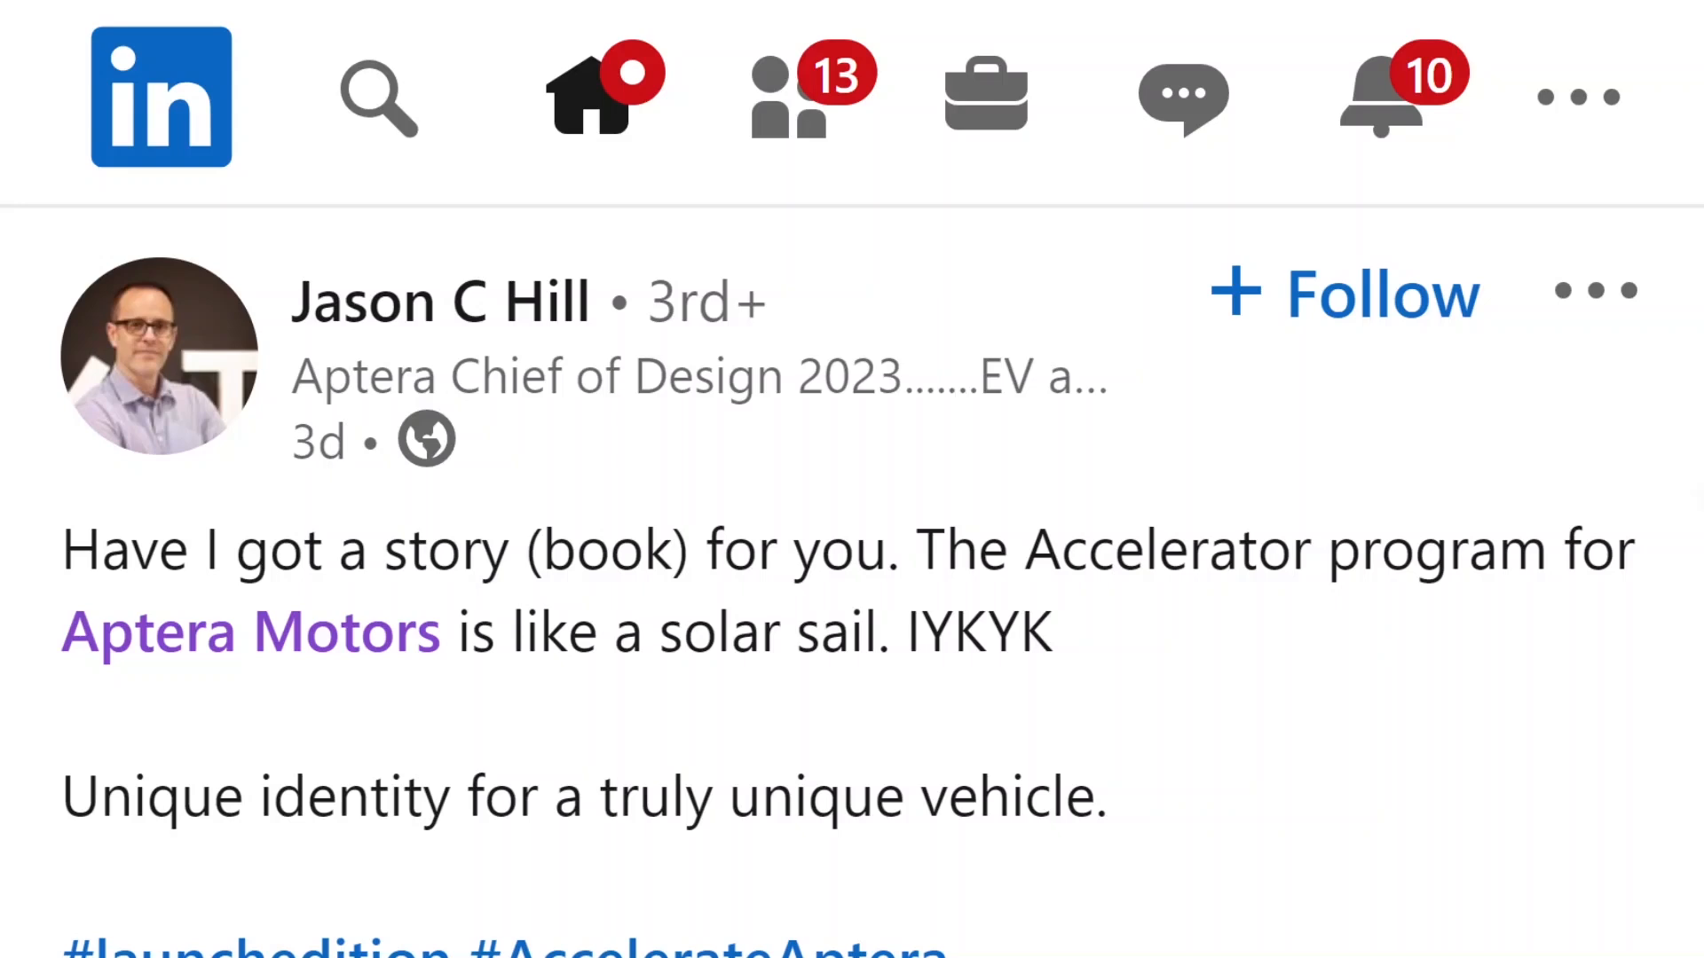
mouse_move(1623, 521)
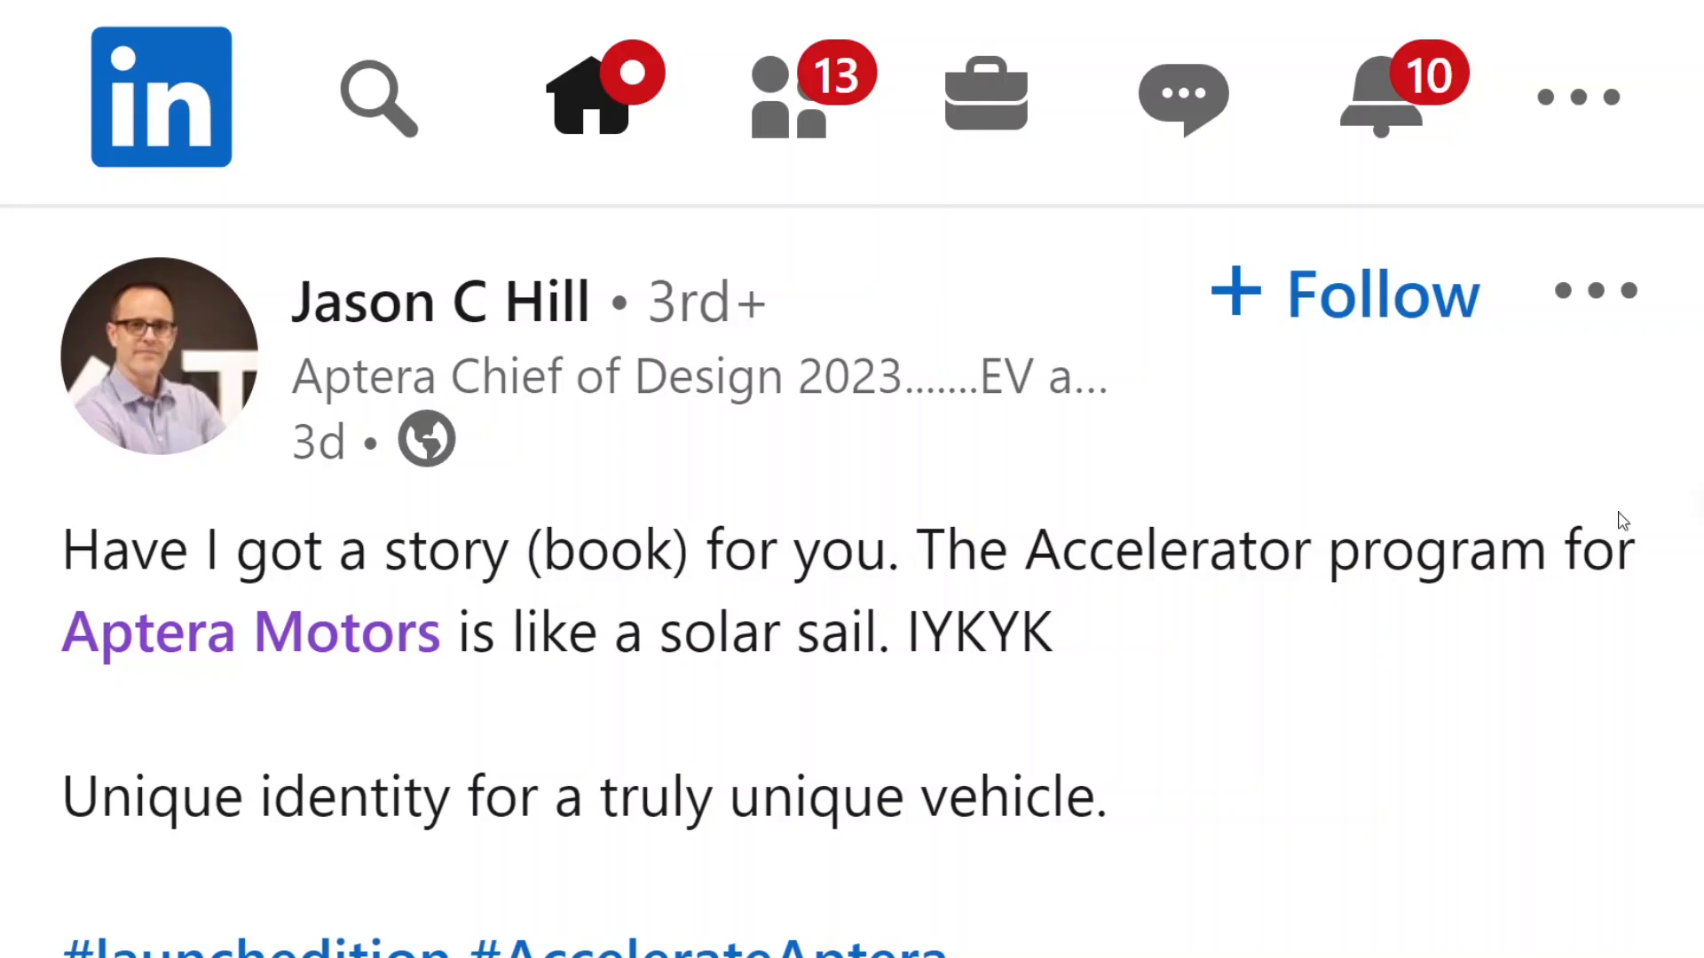
scroll(down, 3)
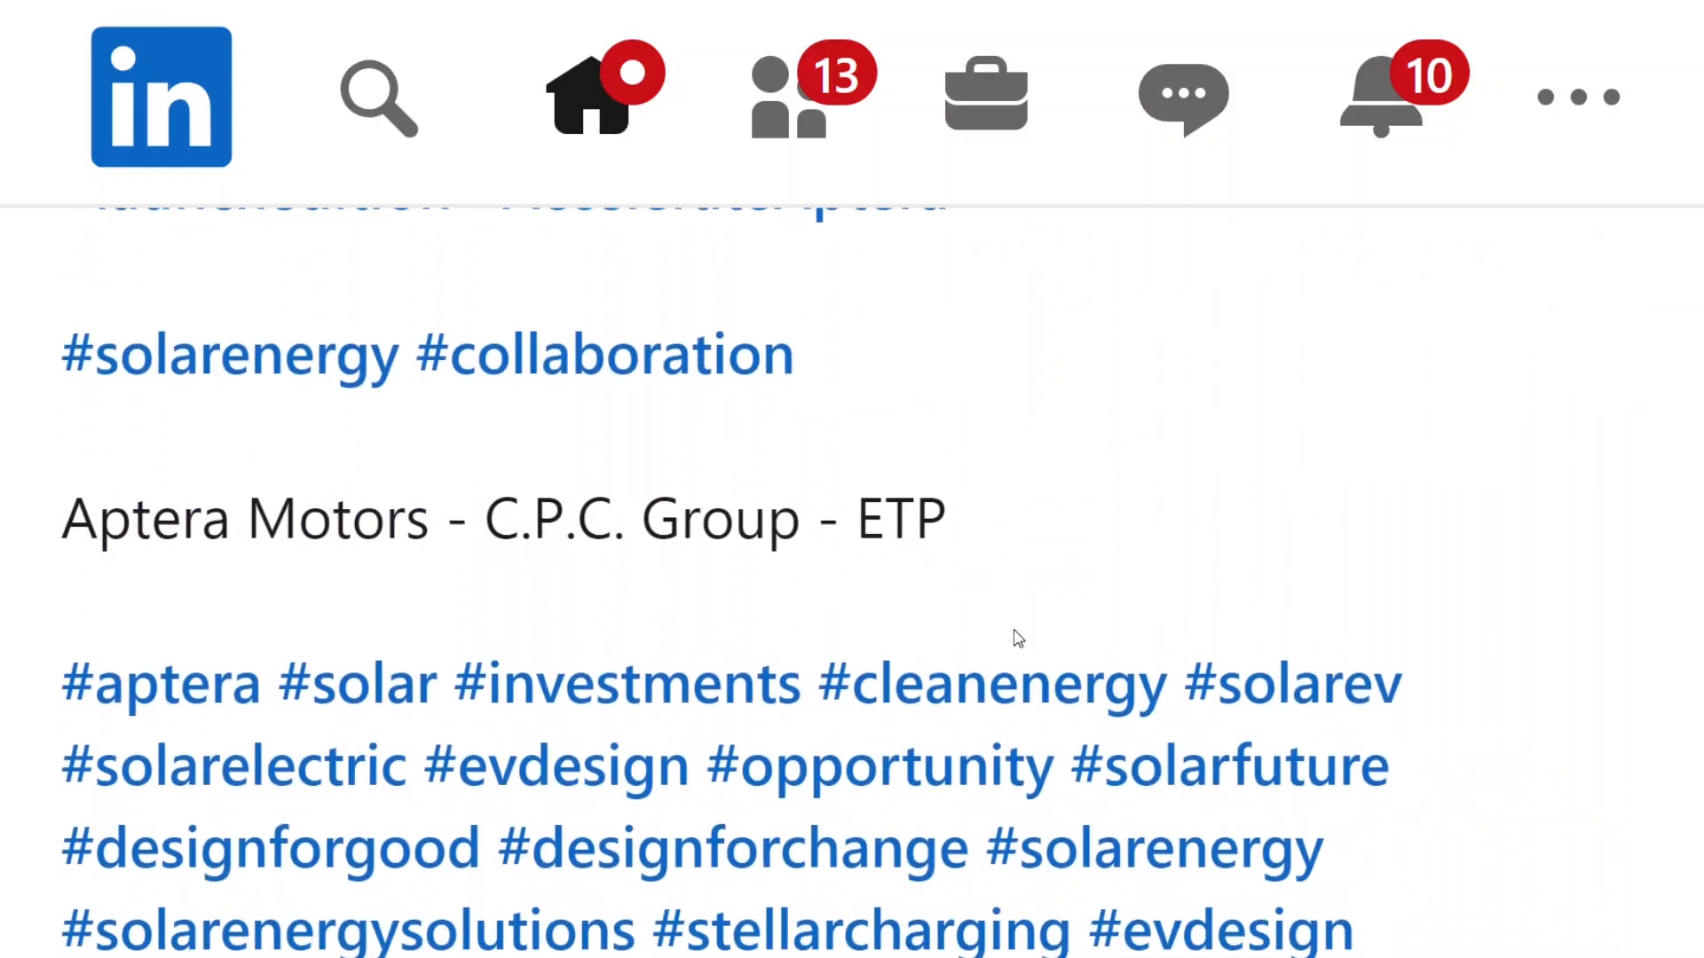
scroll(down, 3)
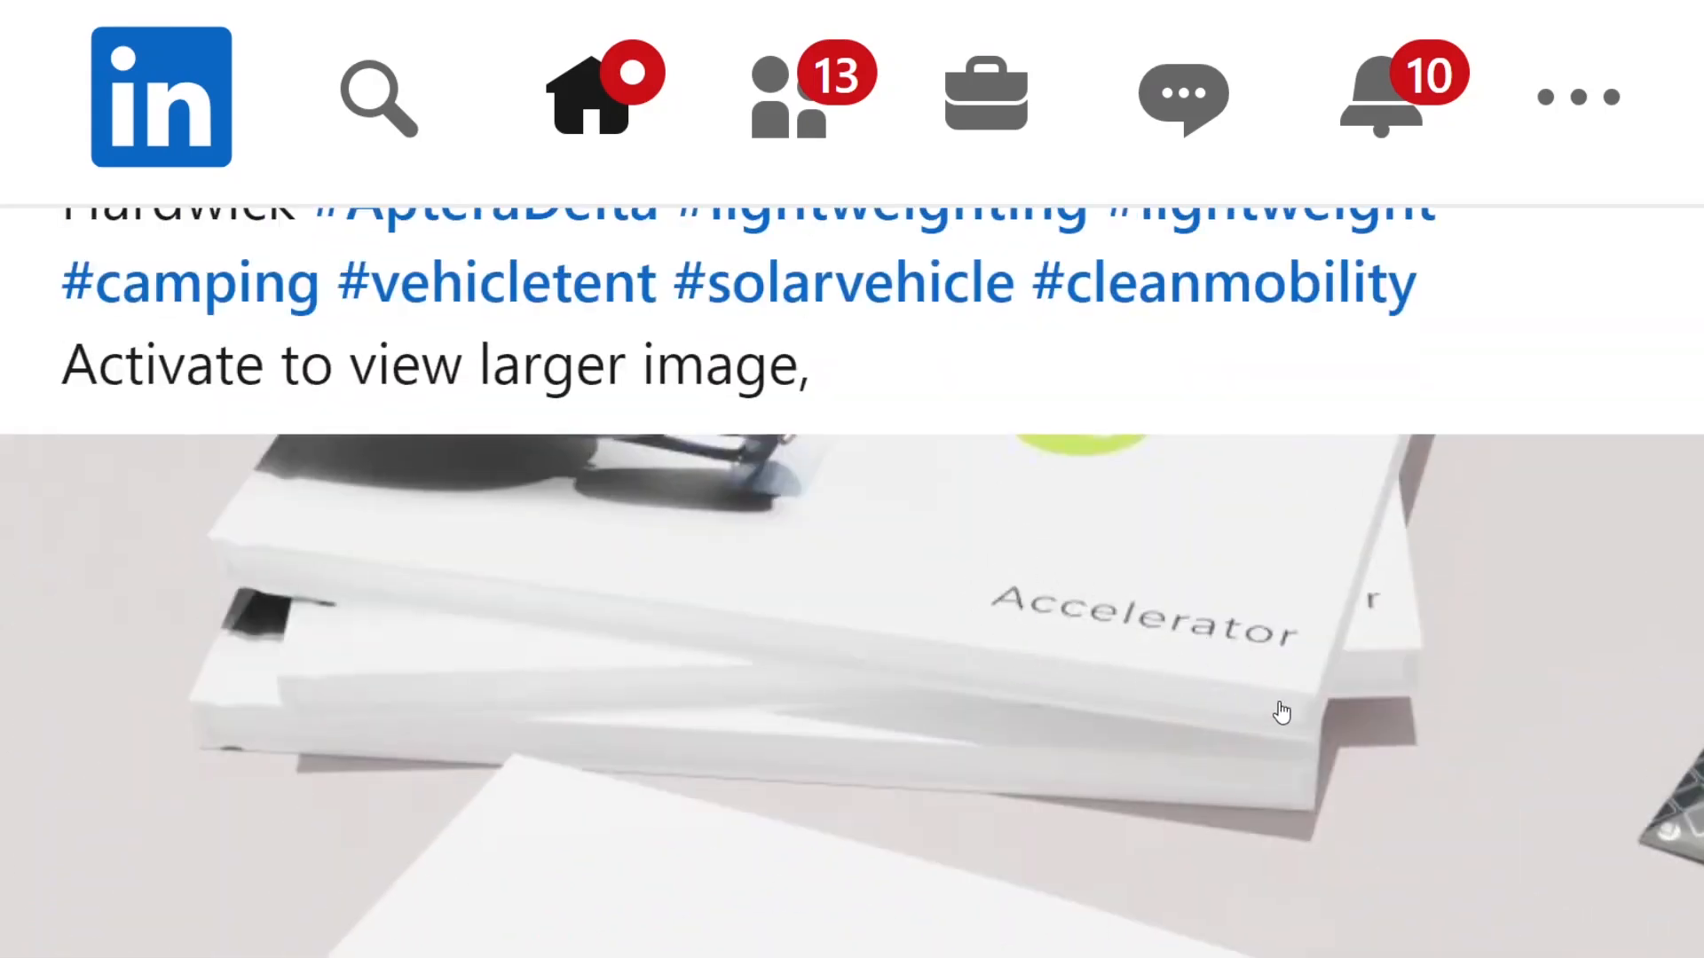
mouse_move(733, 684)
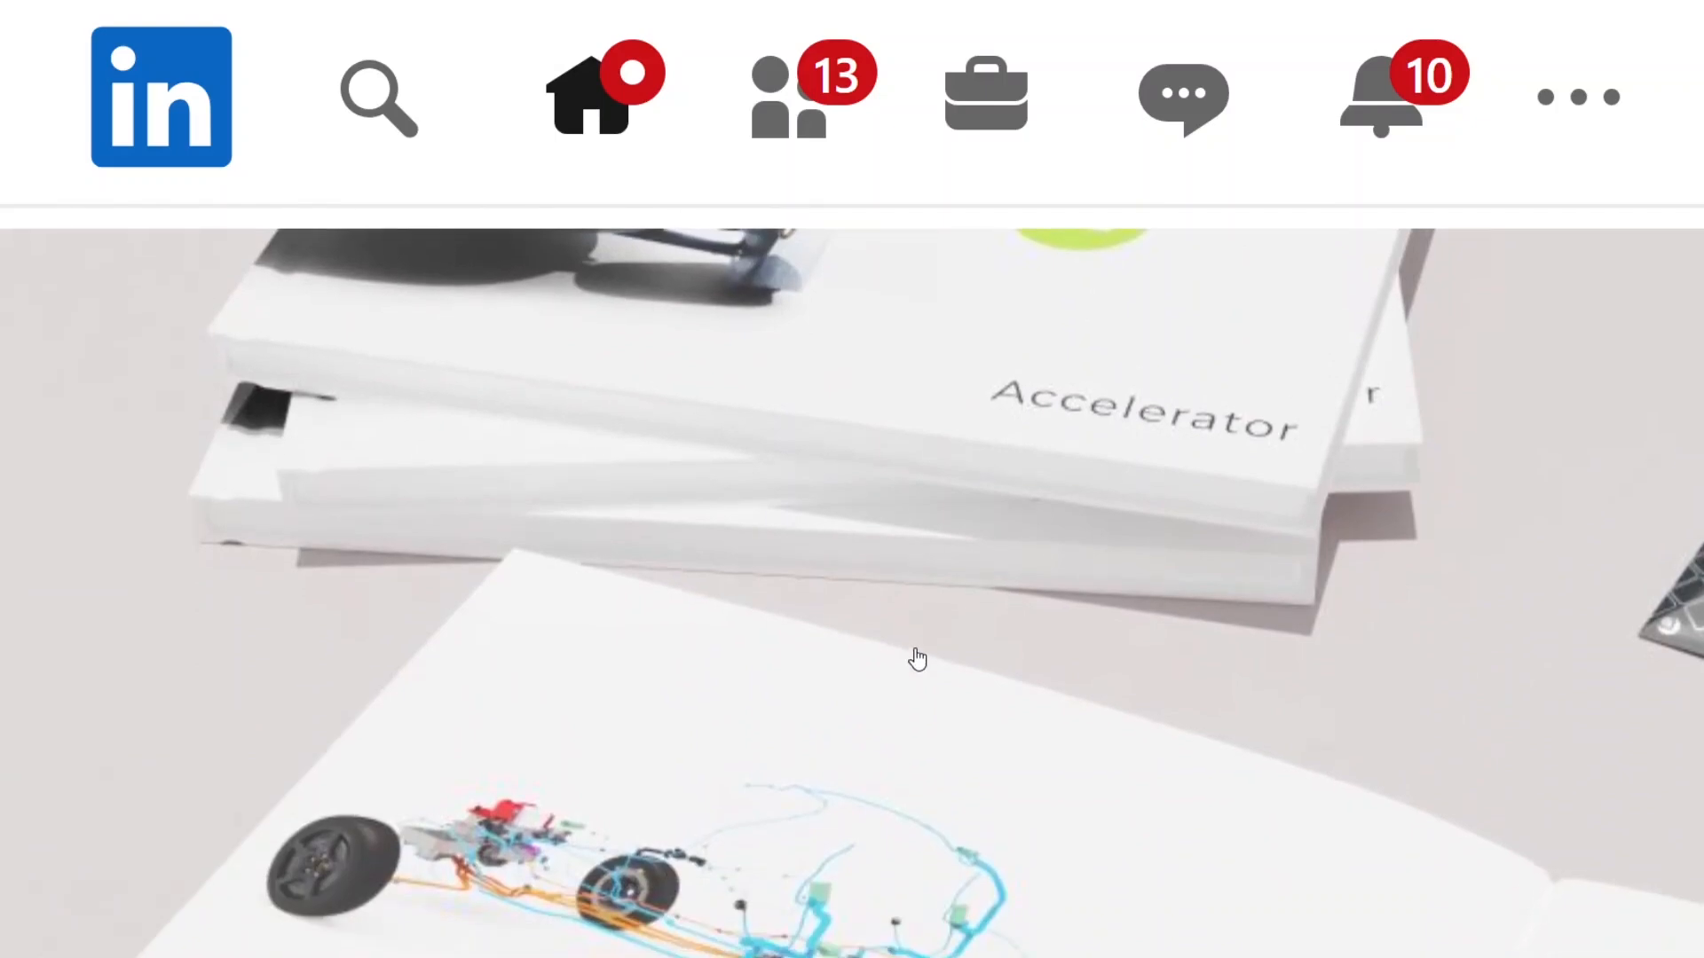
mouse_move(958, 610)
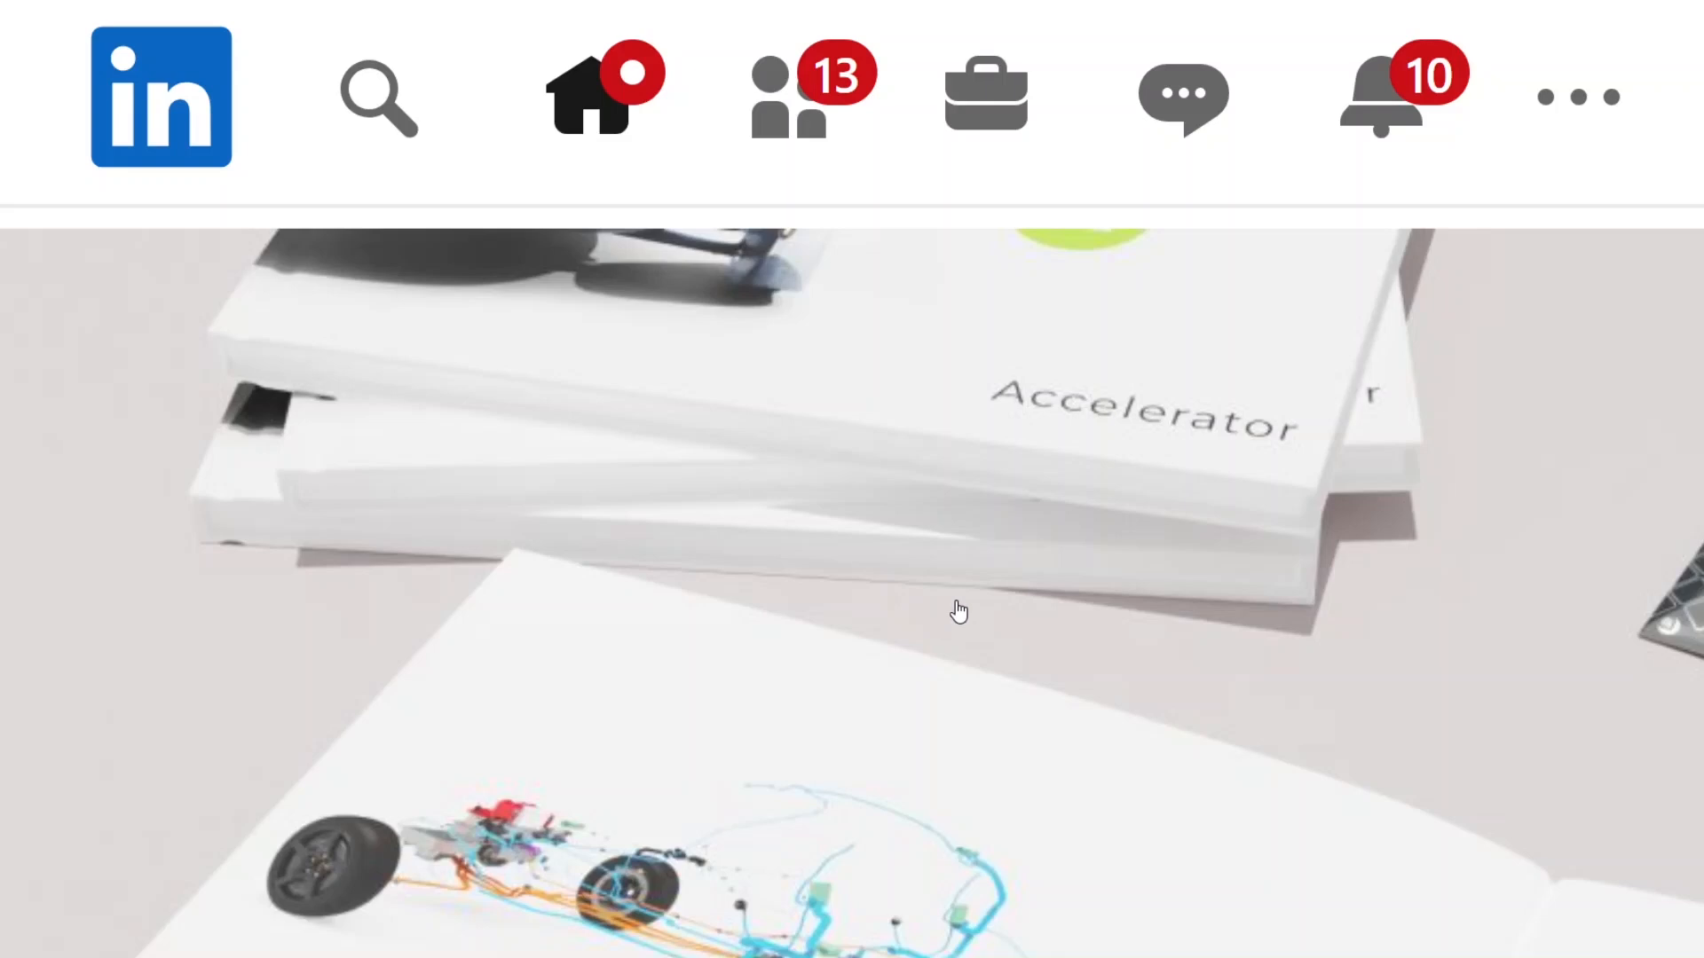
mouse_move(1010, 513)
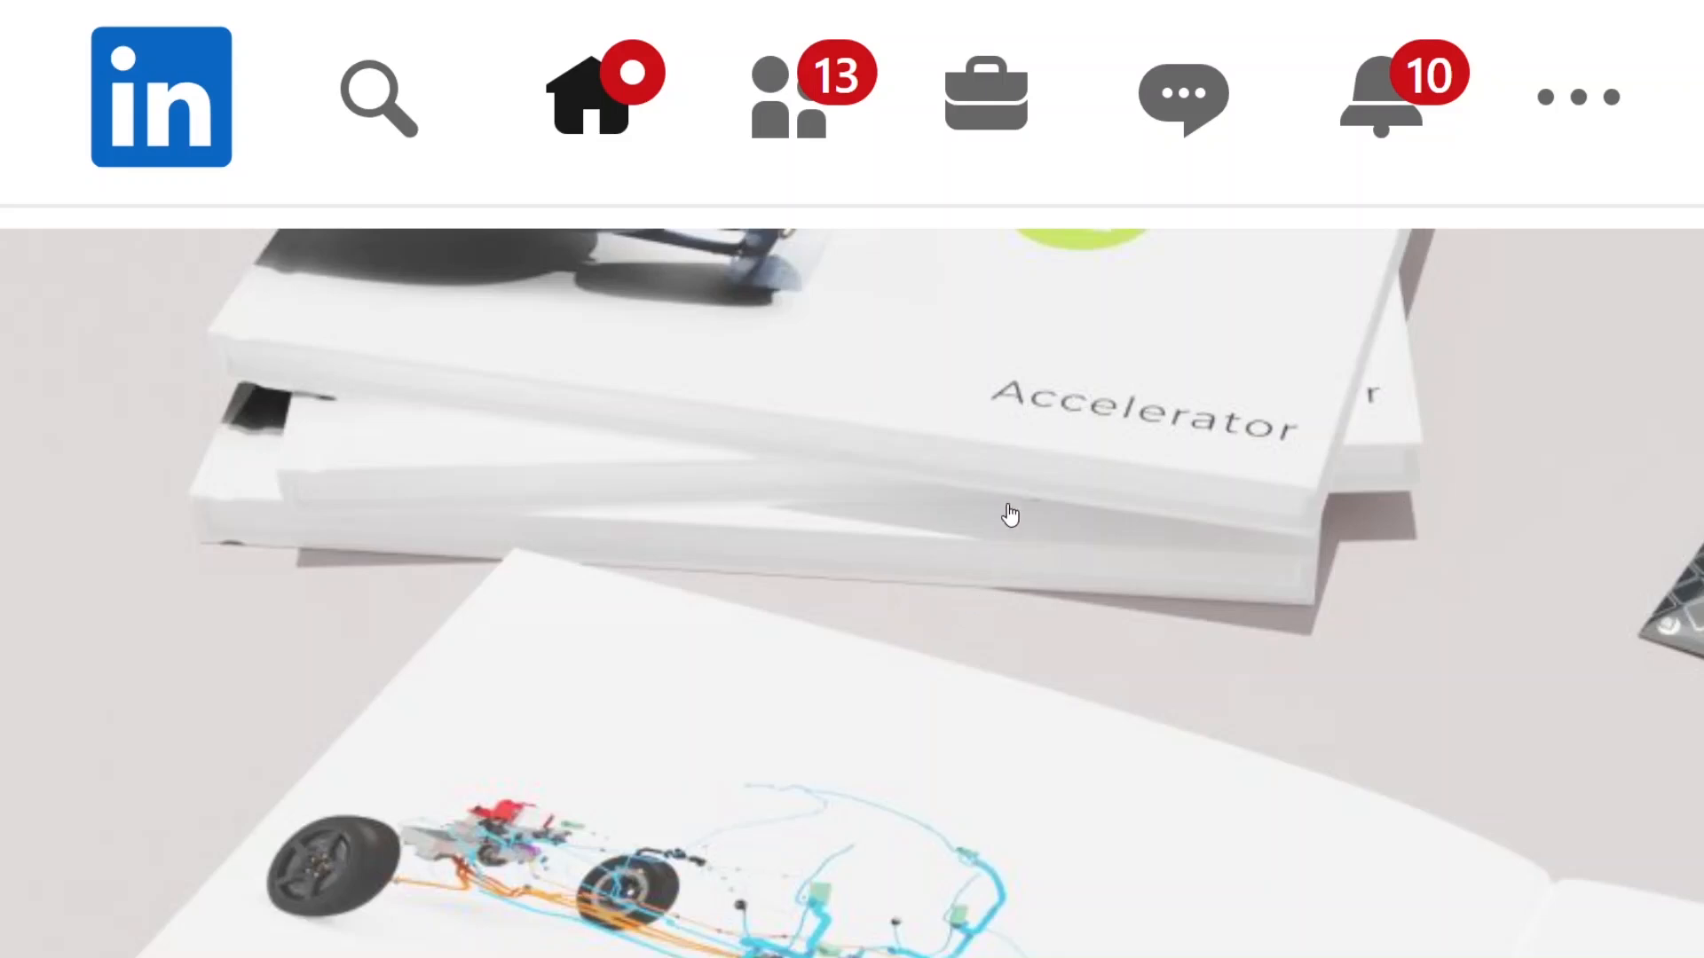
mouse_move(1124, 558)
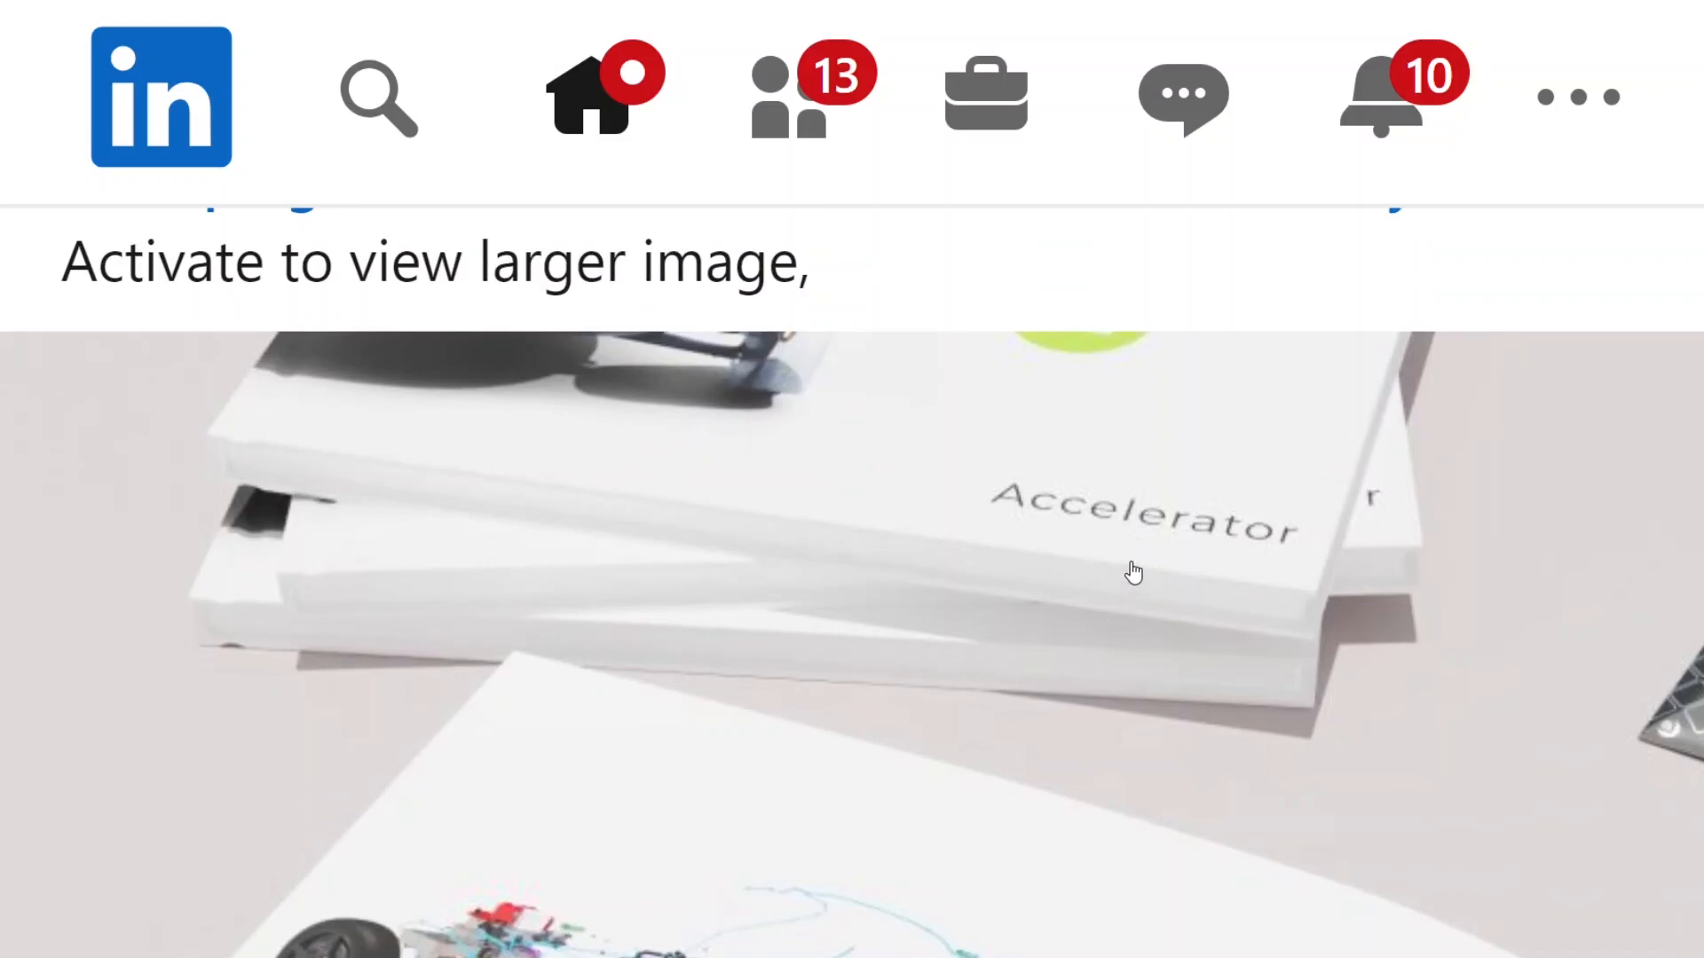
mouse_move(1143, 572)
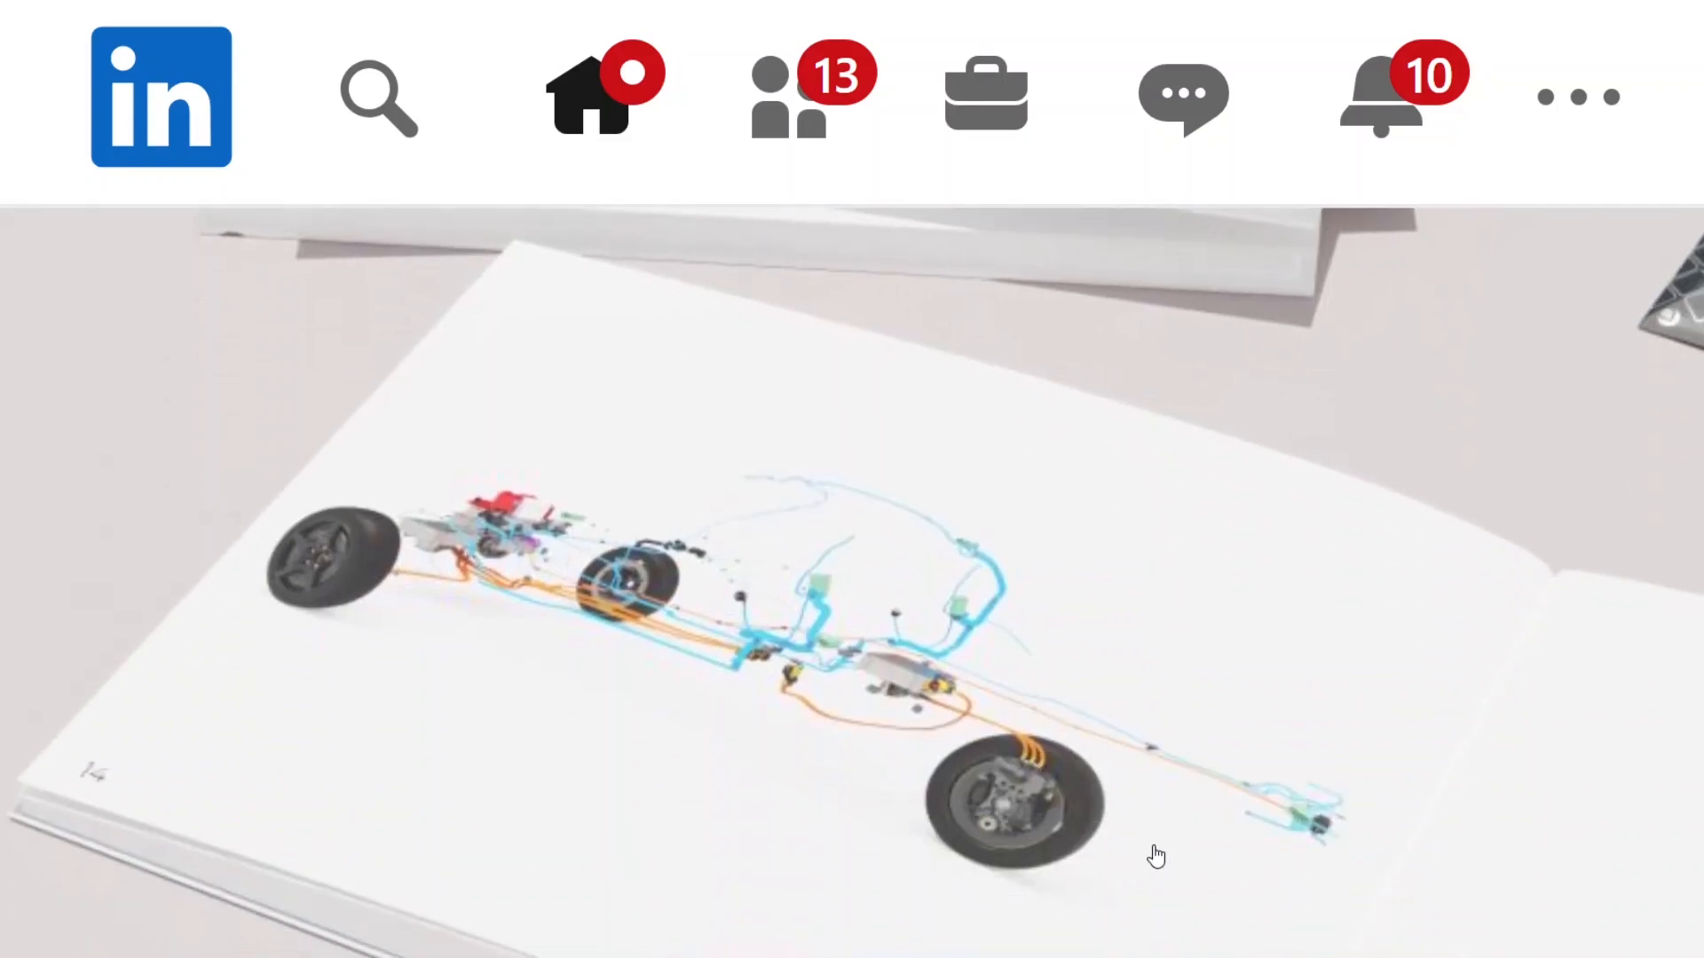
mouse_move(1219, 812)
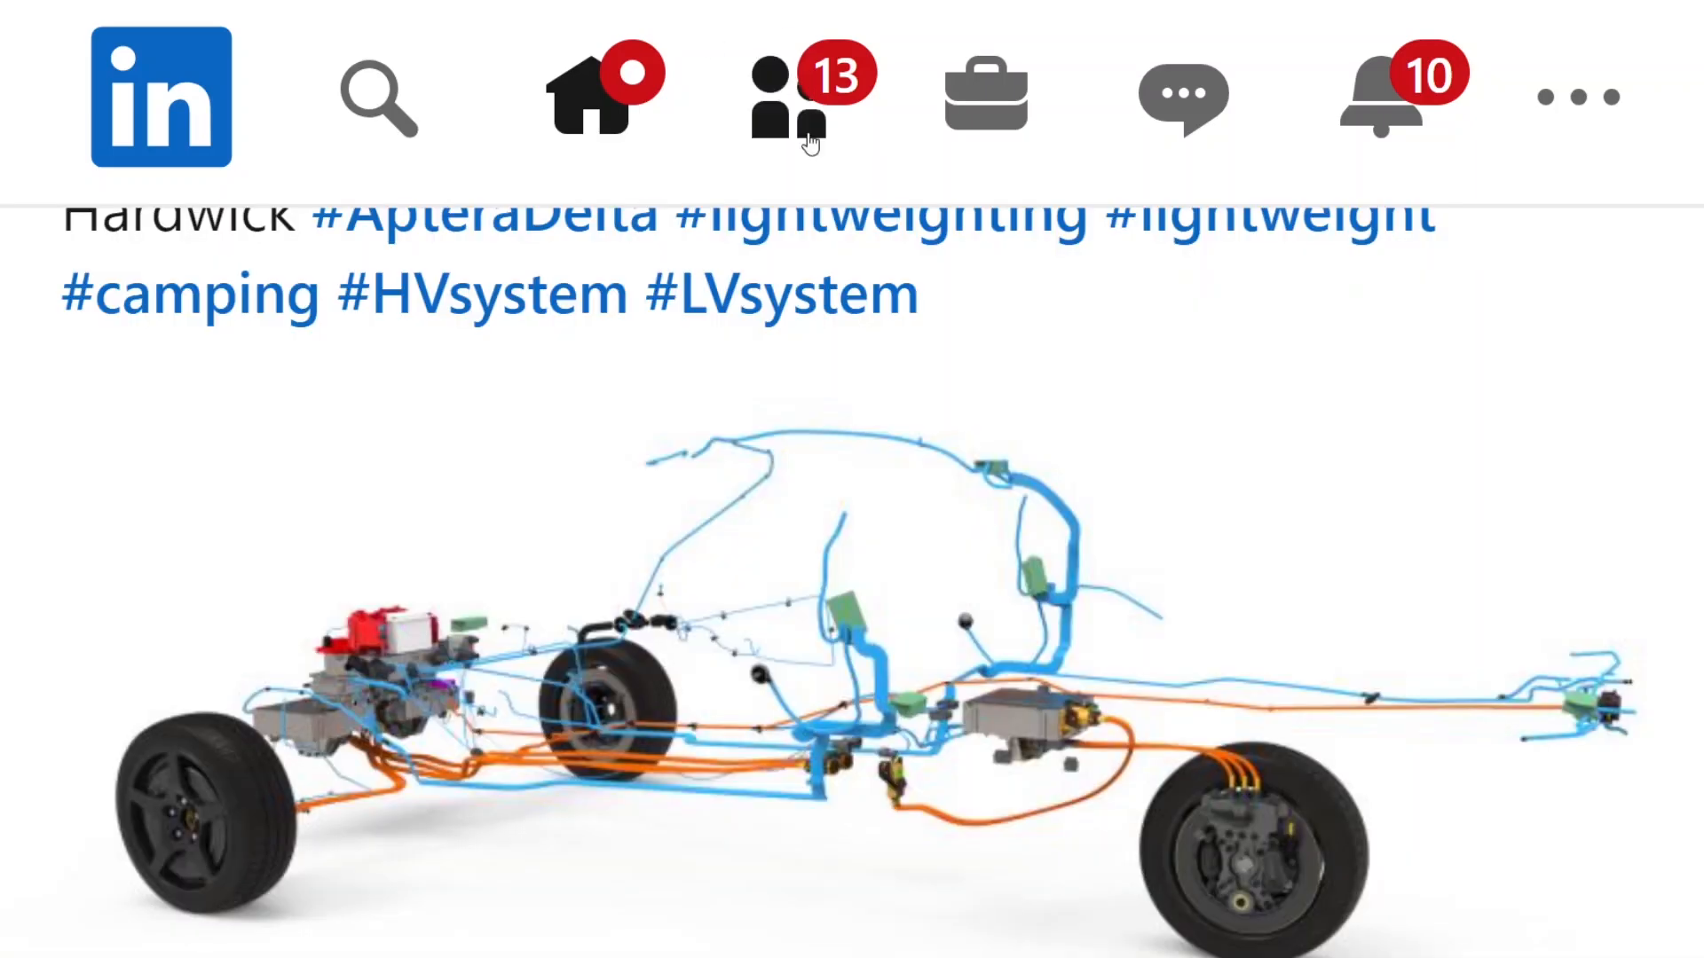
scroll(down, 3)
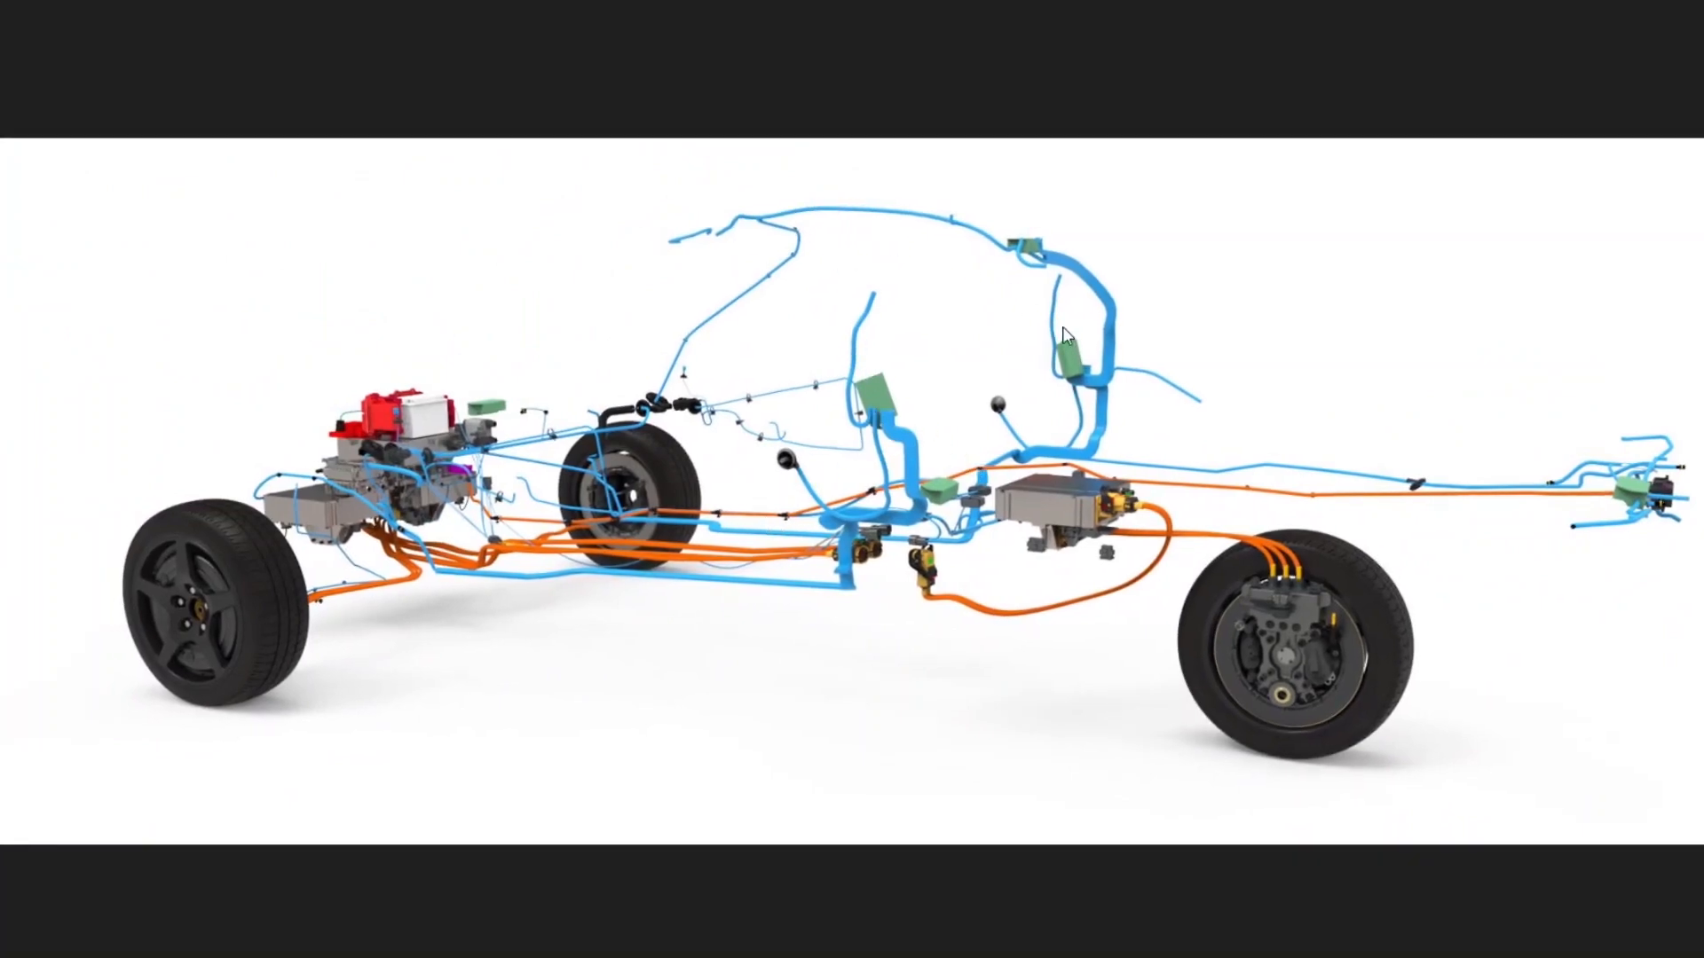
mouse_move(799, 552)
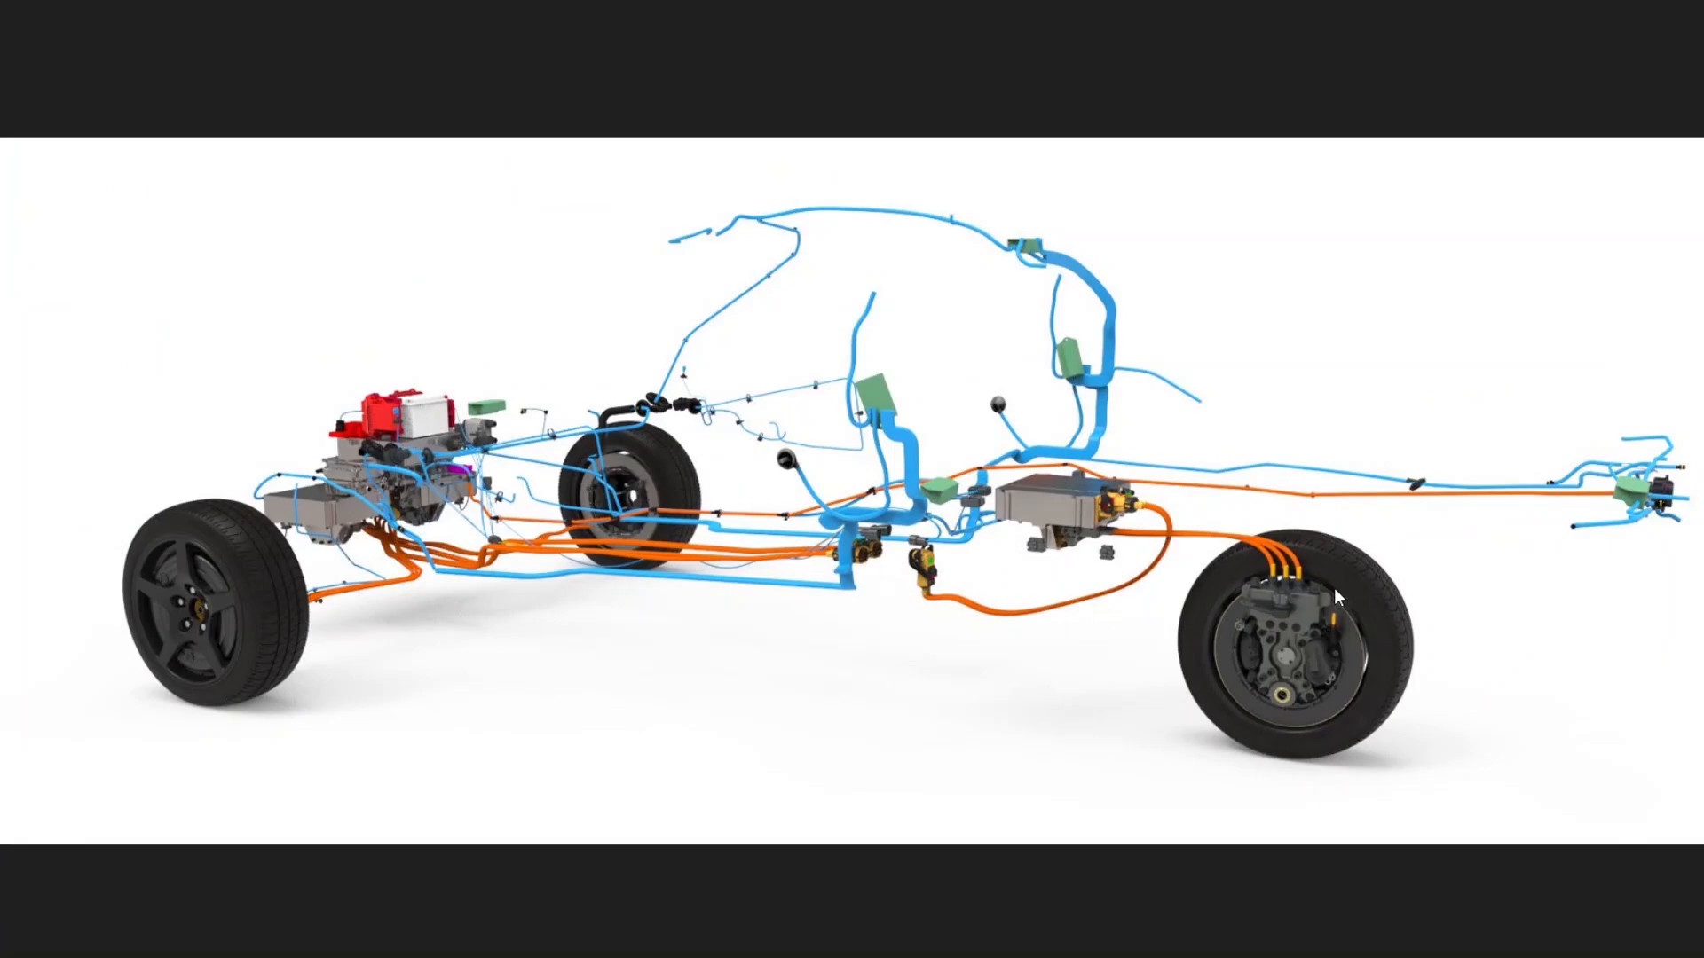
mouse_move(1465, 620)
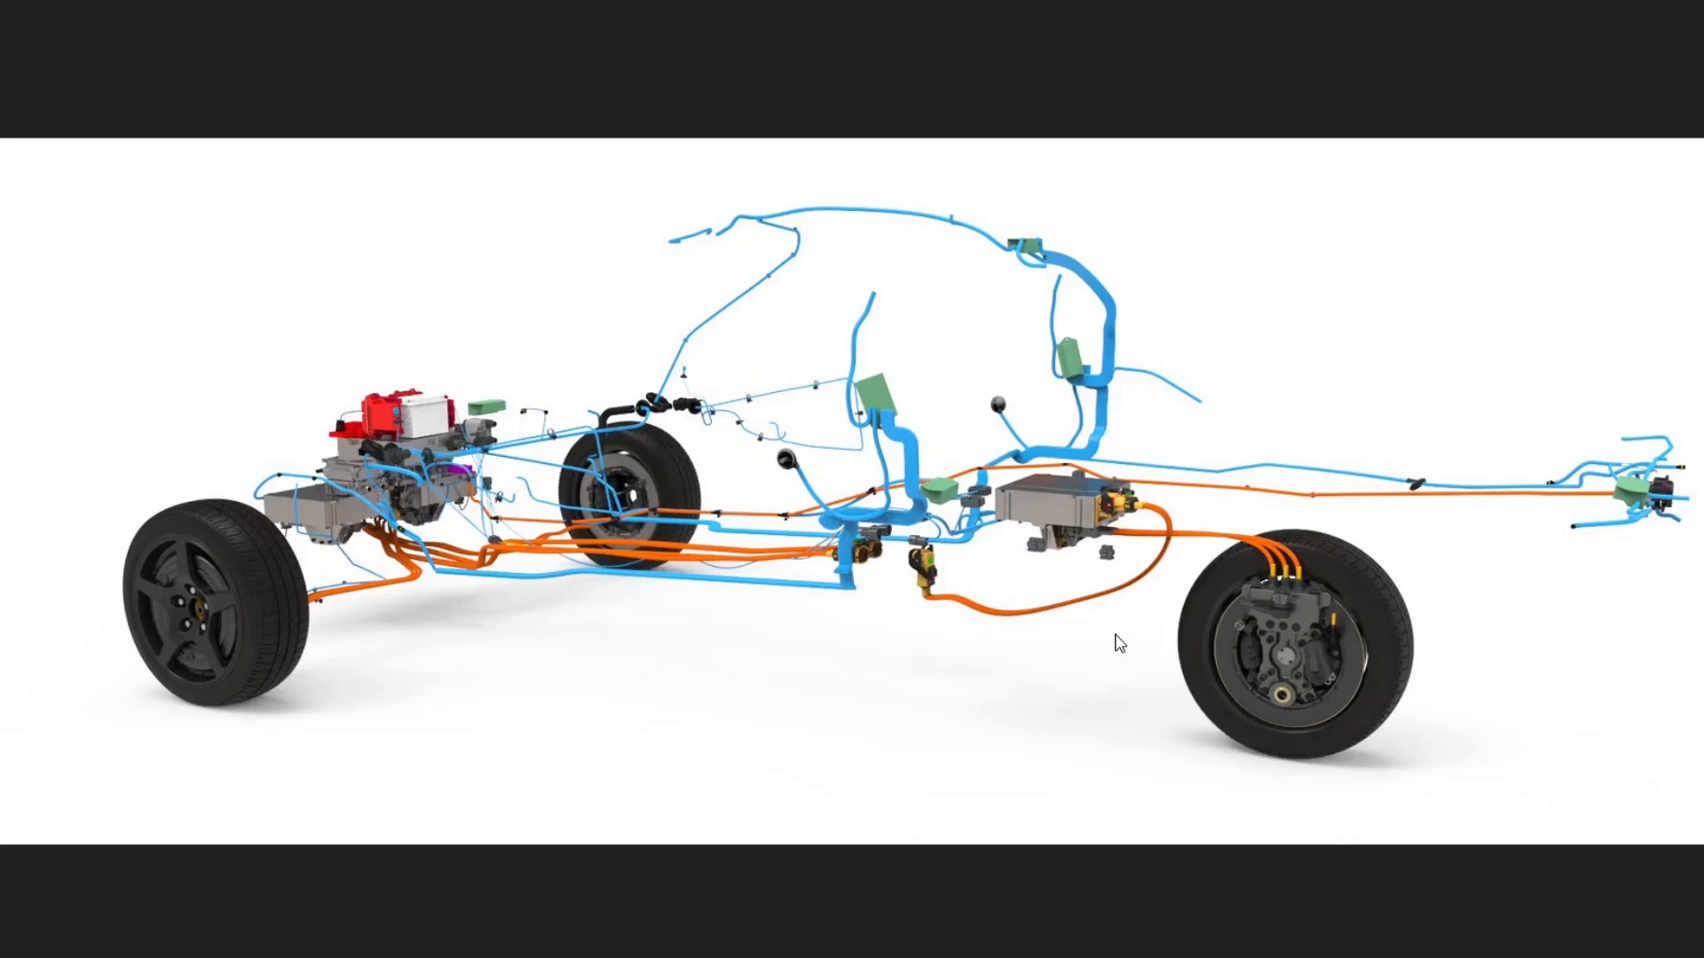
mouse_move(1138, 637)
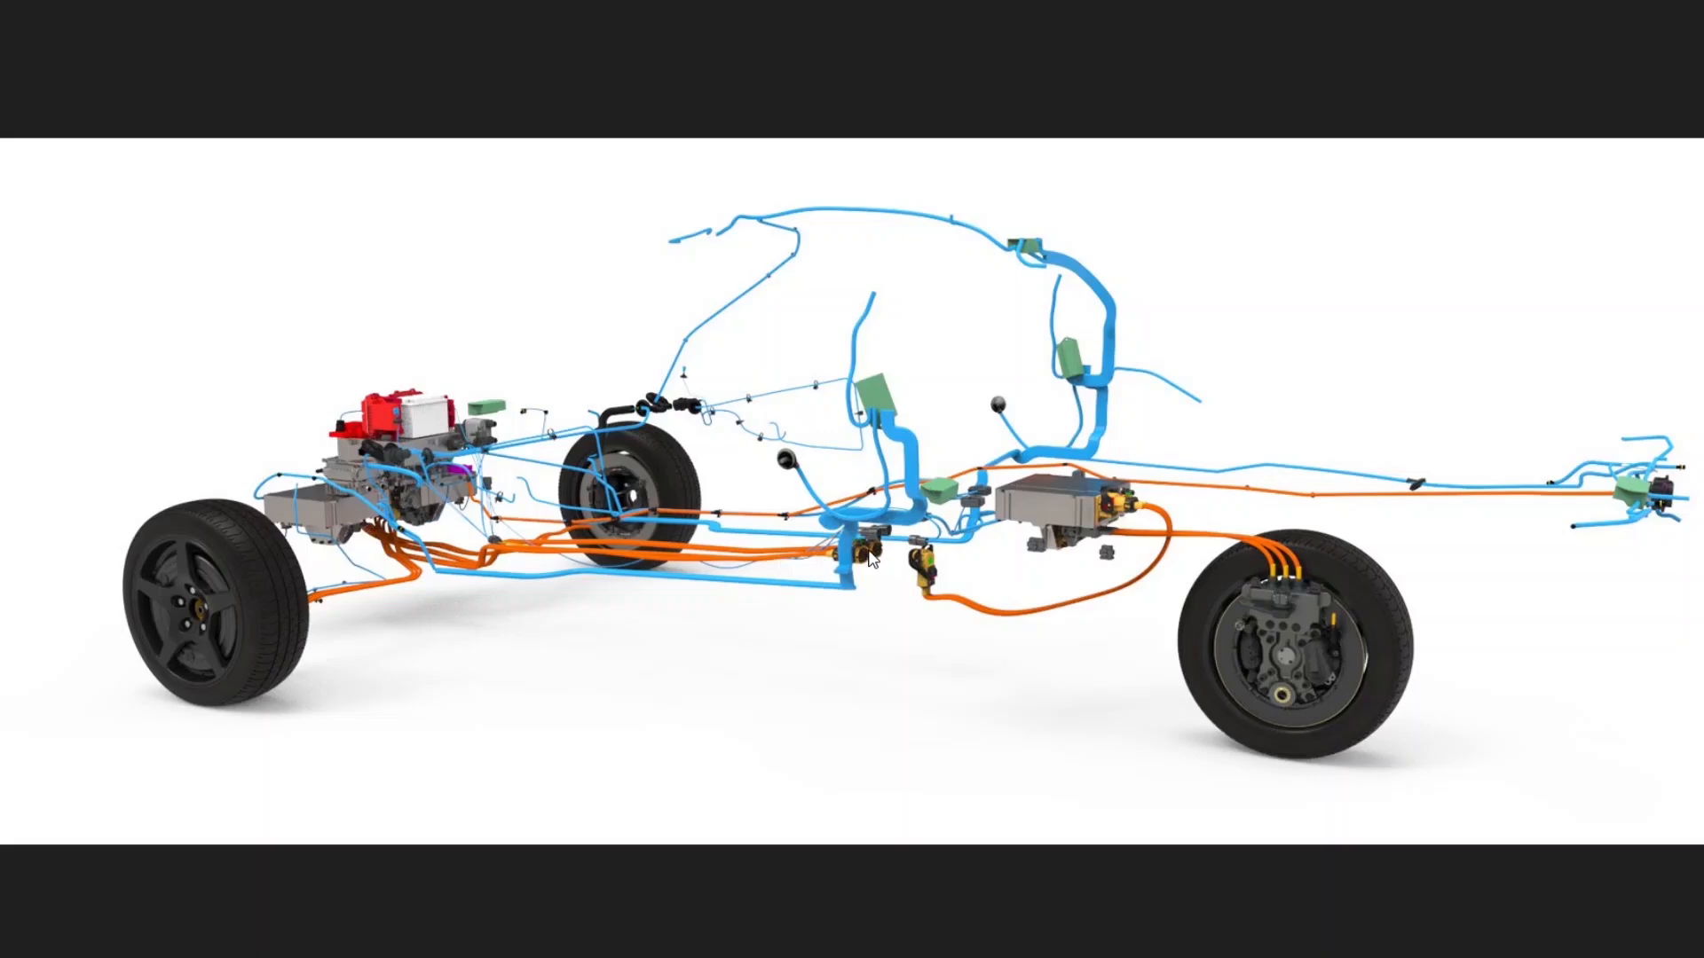
mouse_move(473, 549)
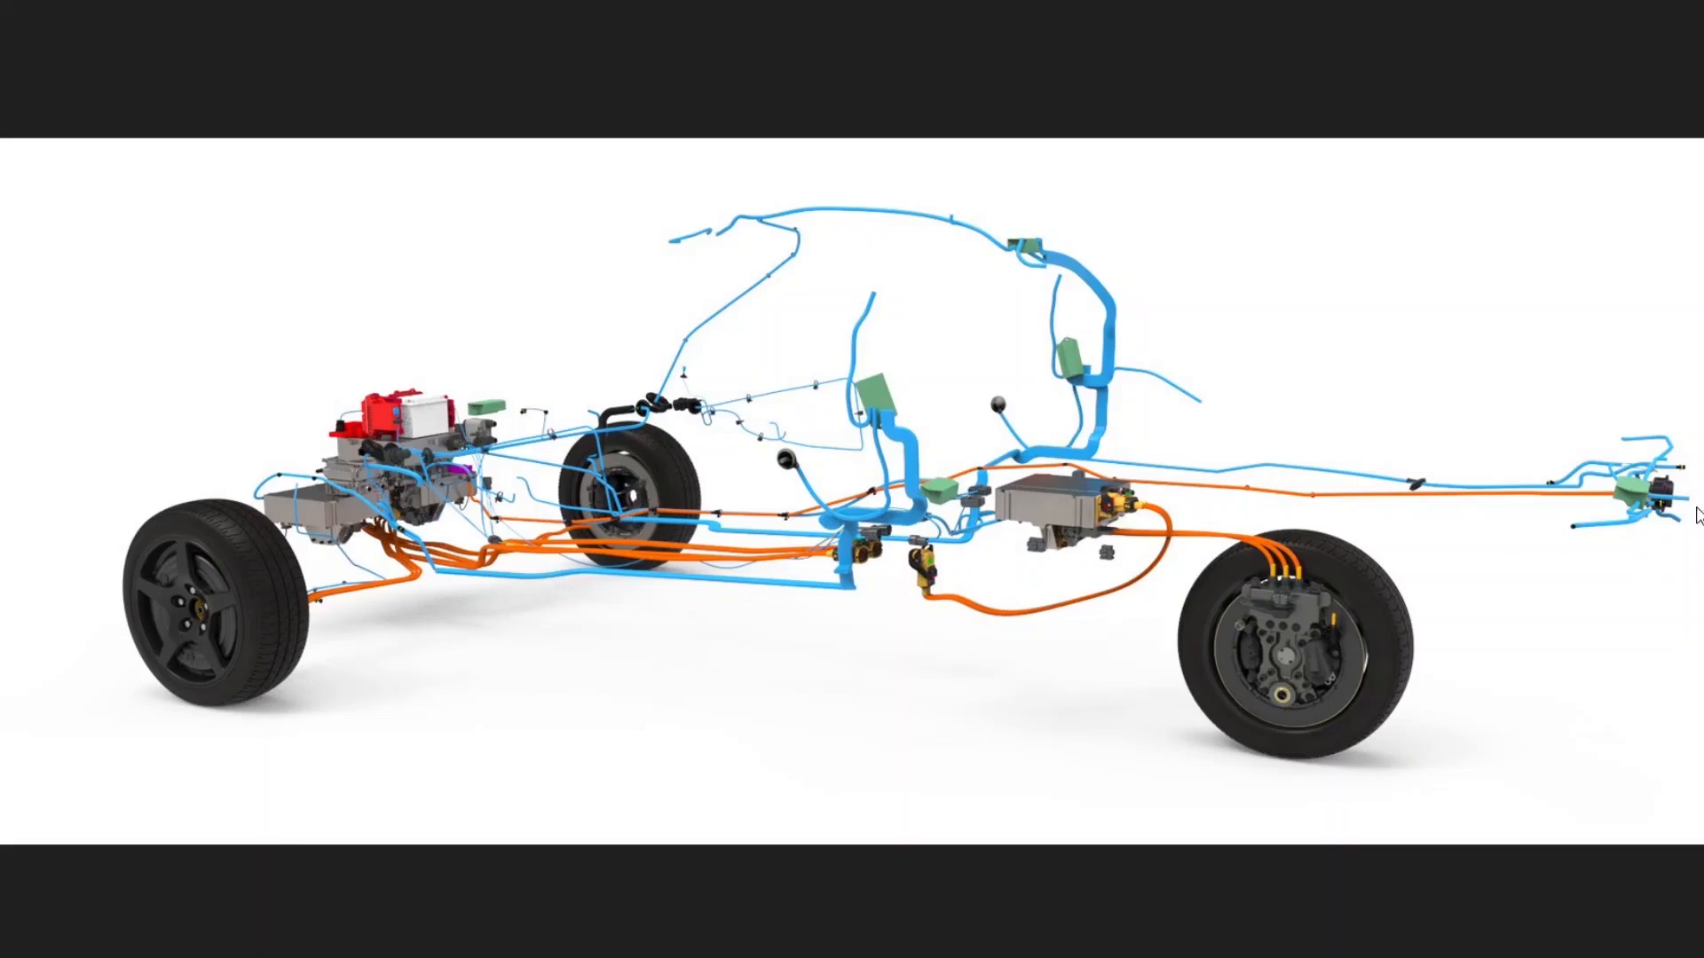
mouse_move(727, 552)
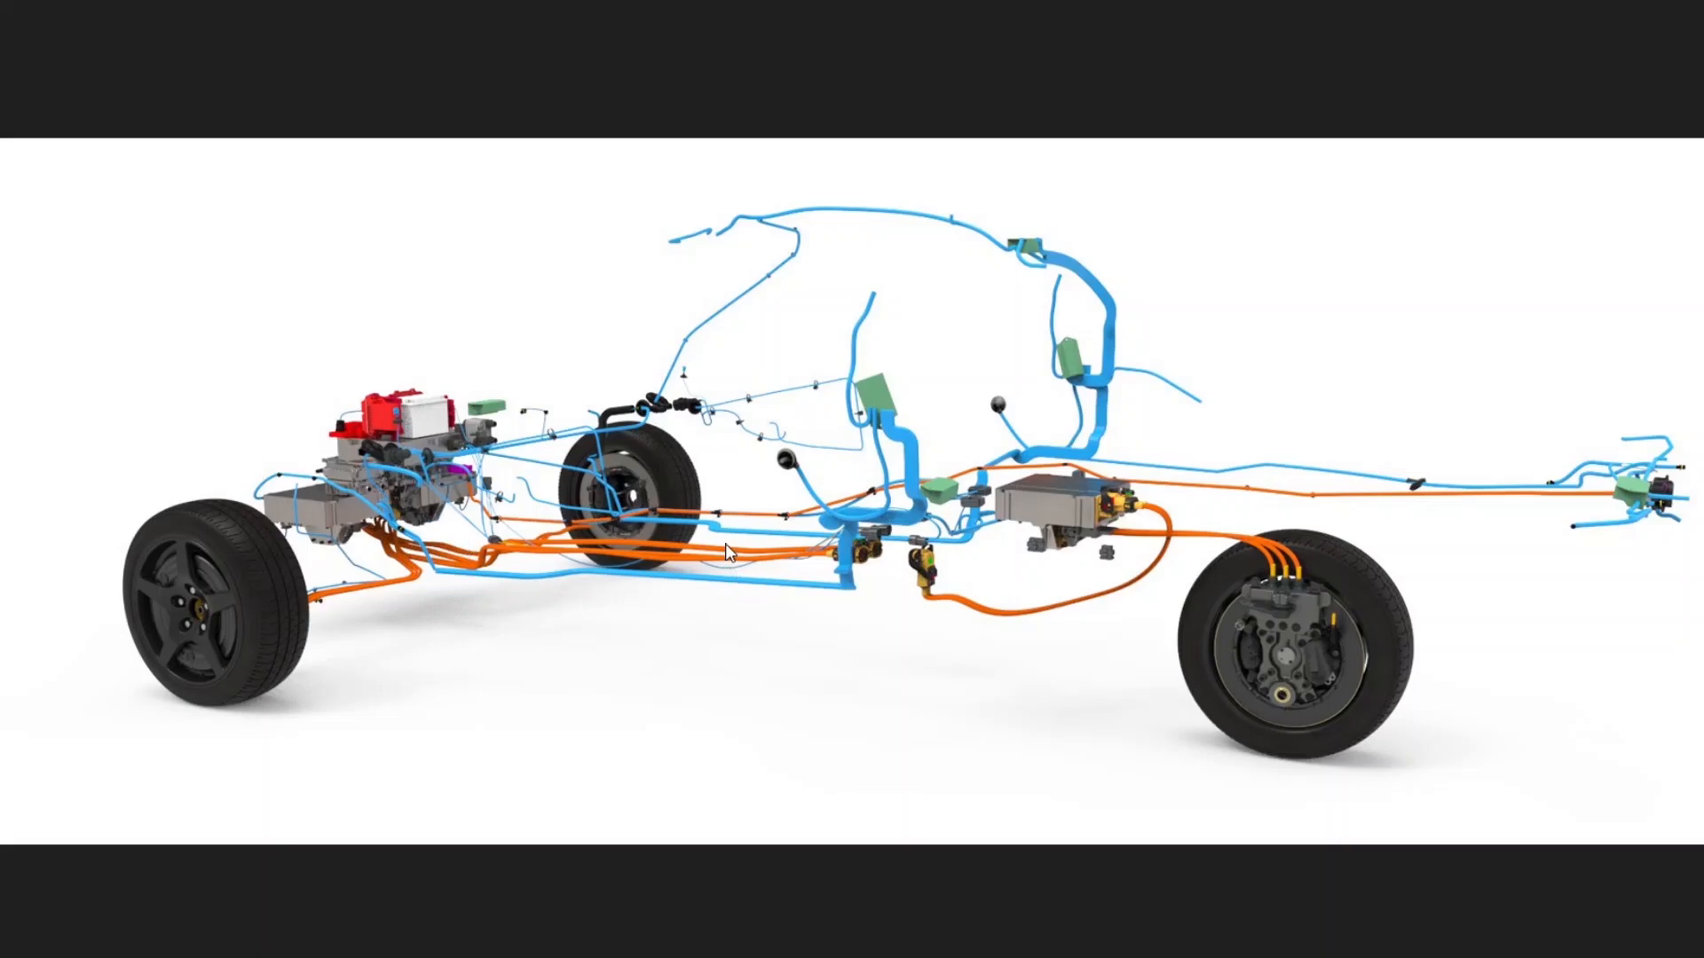
mouse_move(1037, 594)
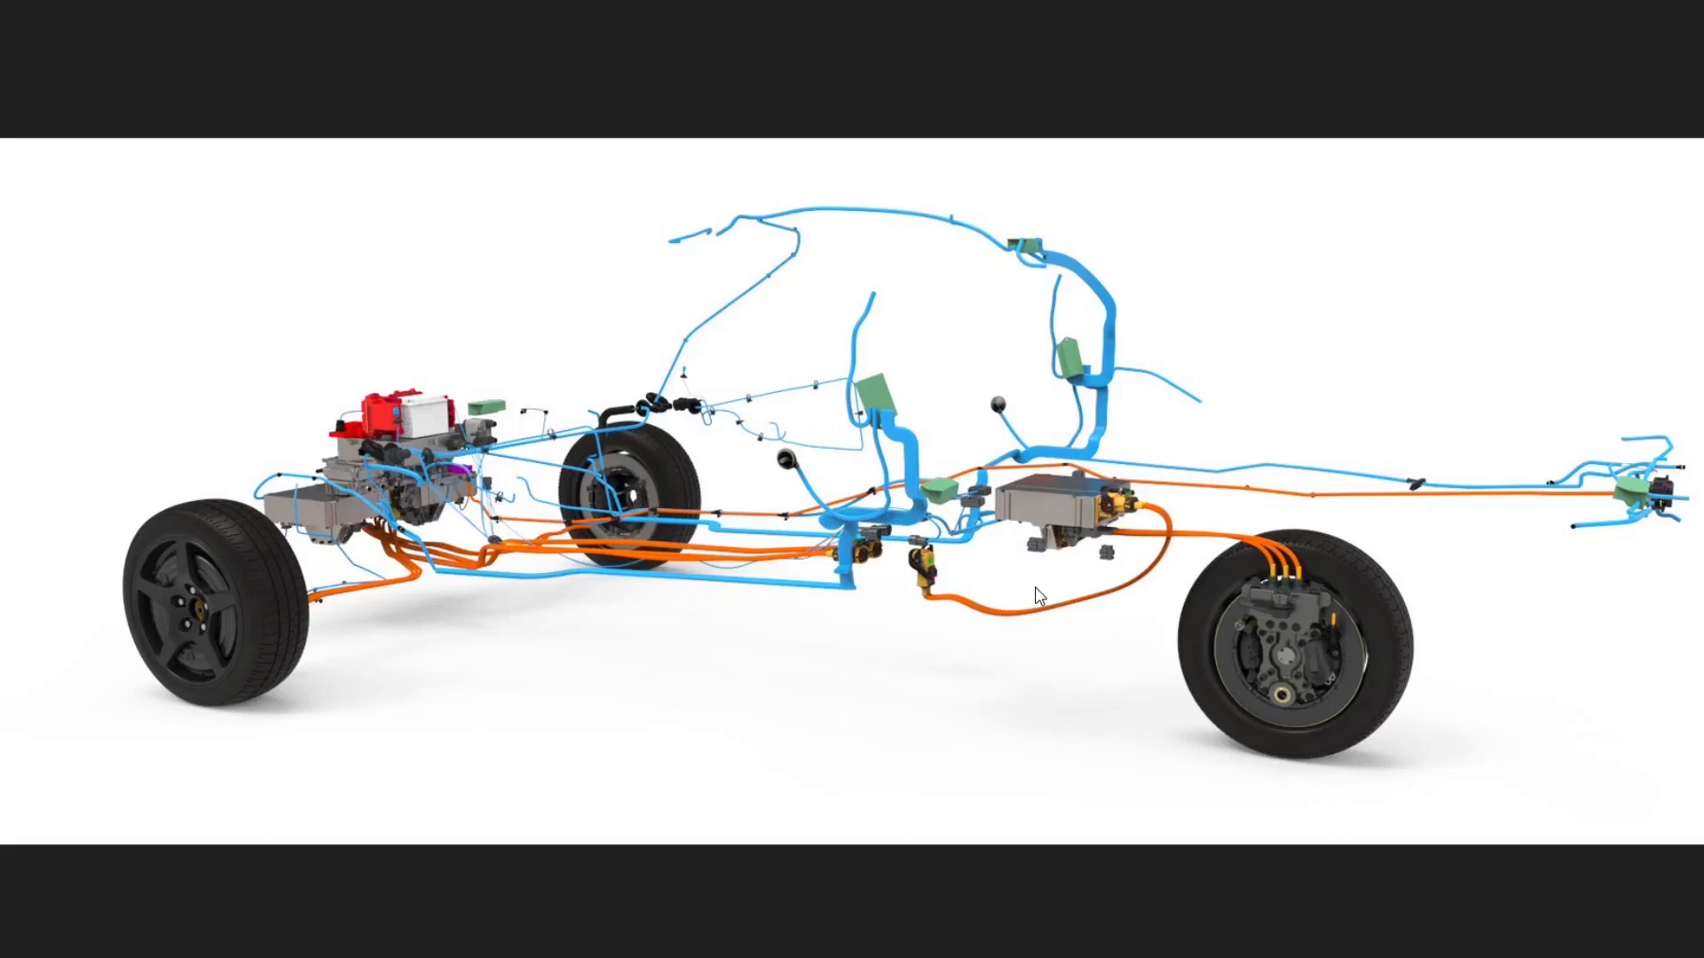